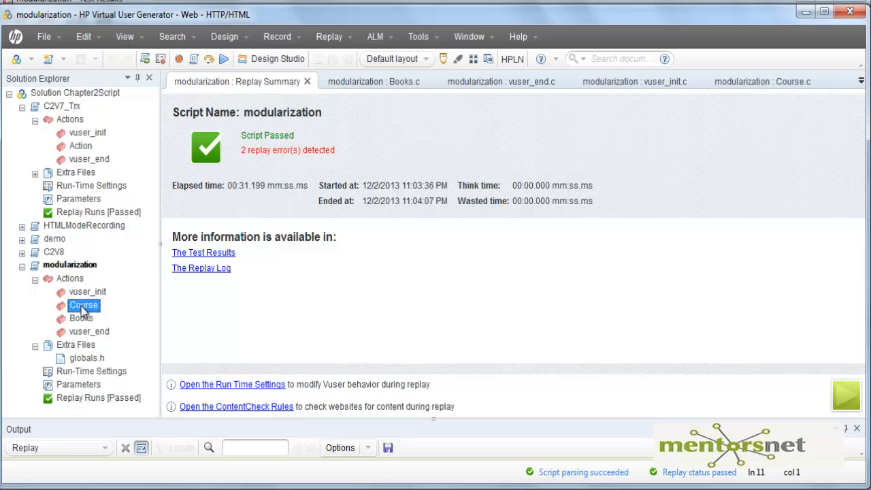
# View the modularization Course action and the C2V7_Trx Action script with its Logout request
pyautogui.doubleClick(81, 305)
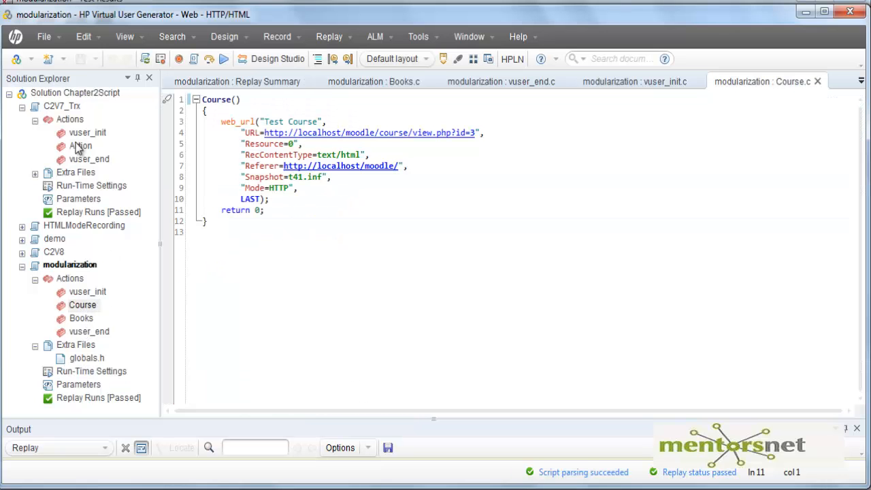
pyautogui.click(82, 146)
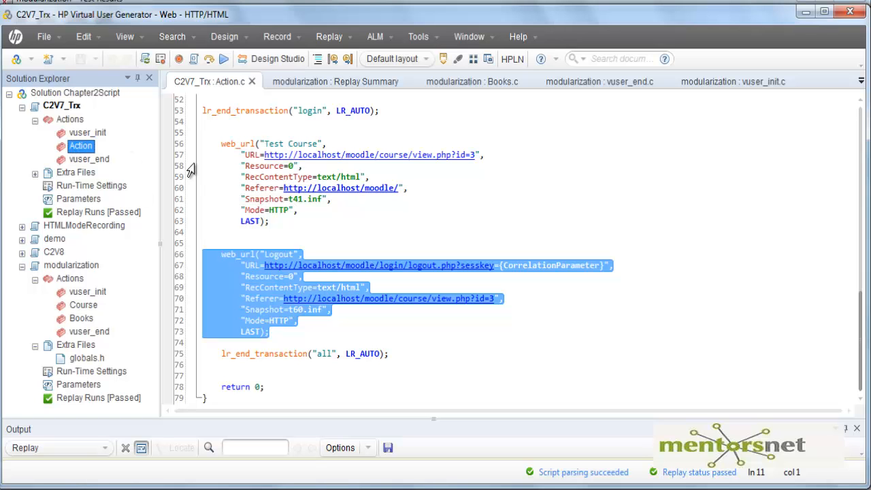
pyautogui.moveTo(81, 324)
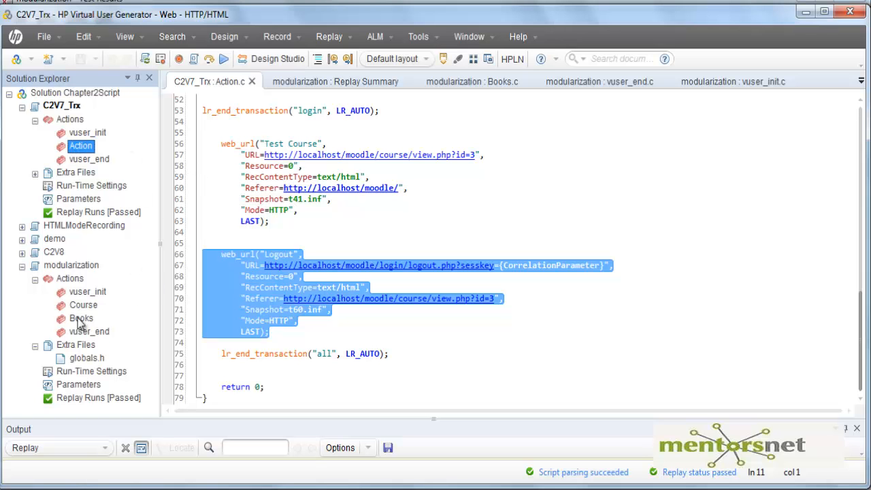
pyautogui.moveTo(318, 266)
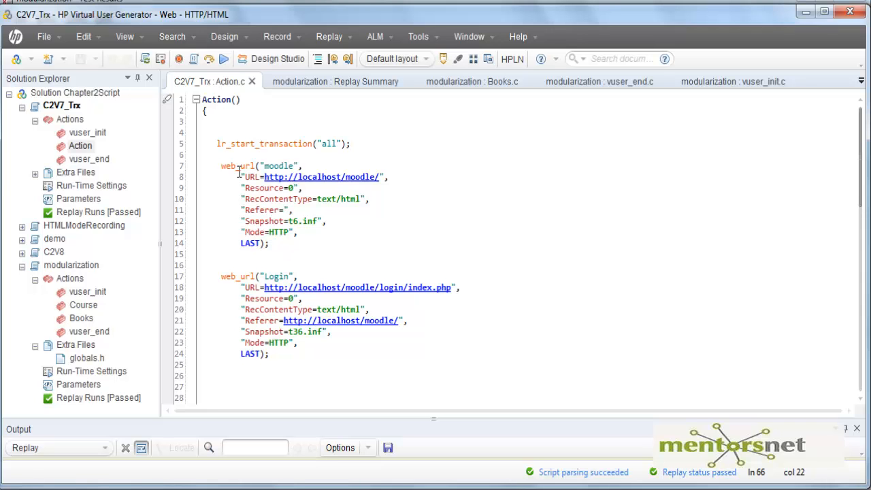
pyautogui.moveTo(232, 172)
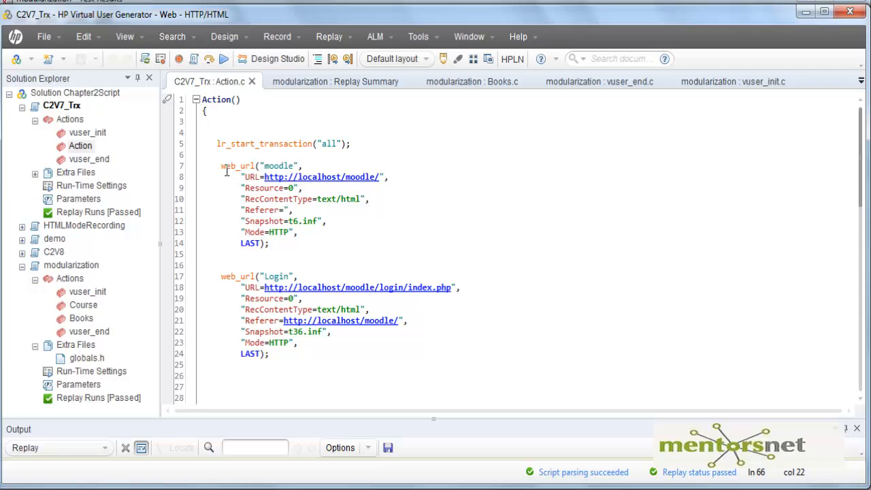
pyautogui.scroll(-3)
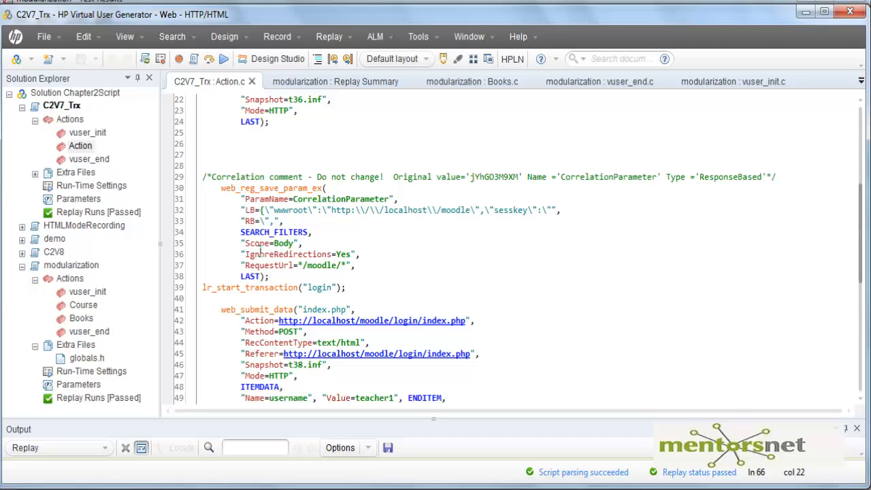
pyautogui.moveTo(339, 279)
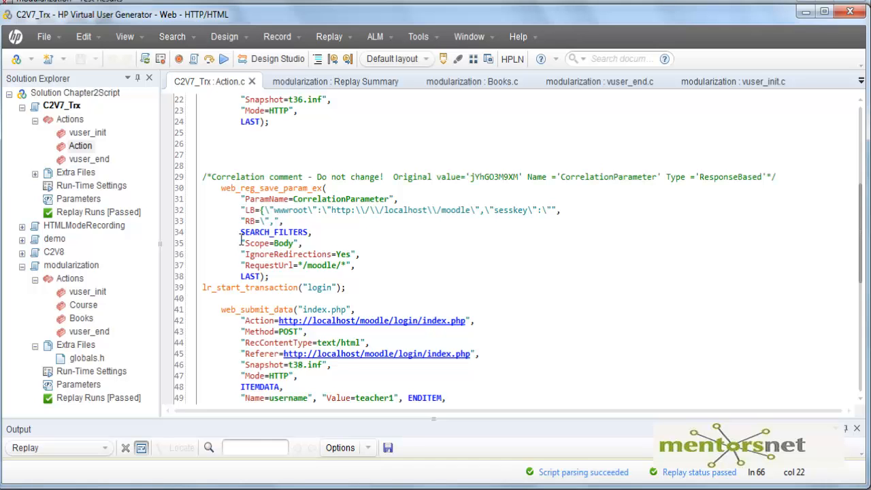
pyautogui.scroll(-3)
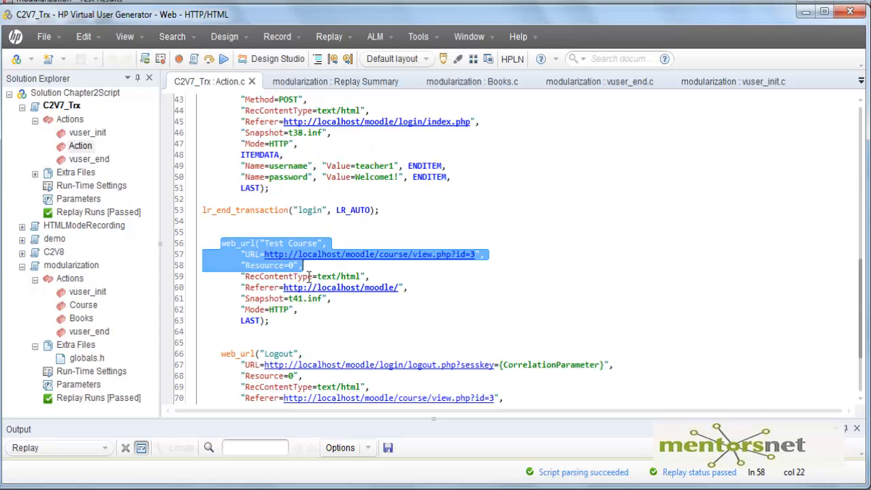
pyautogui.moveTo(303, 266); pyautogui.dragTo(312, 321)
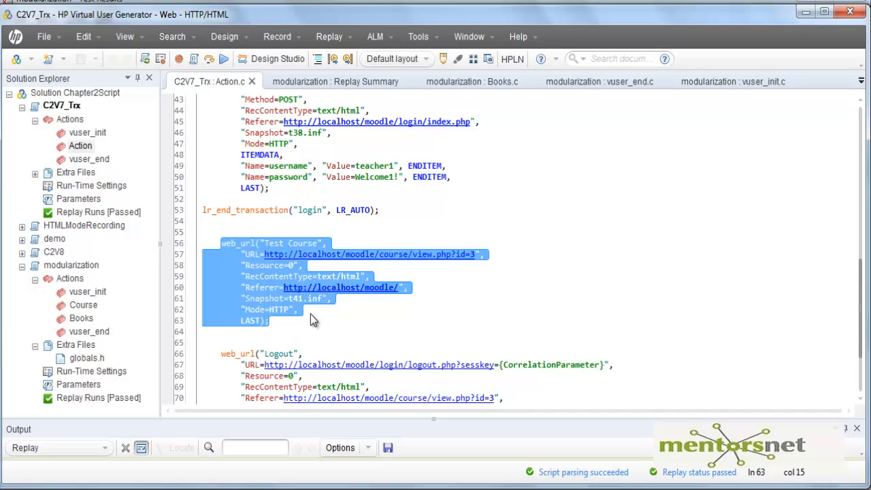
pyautogui.scroll(-3)
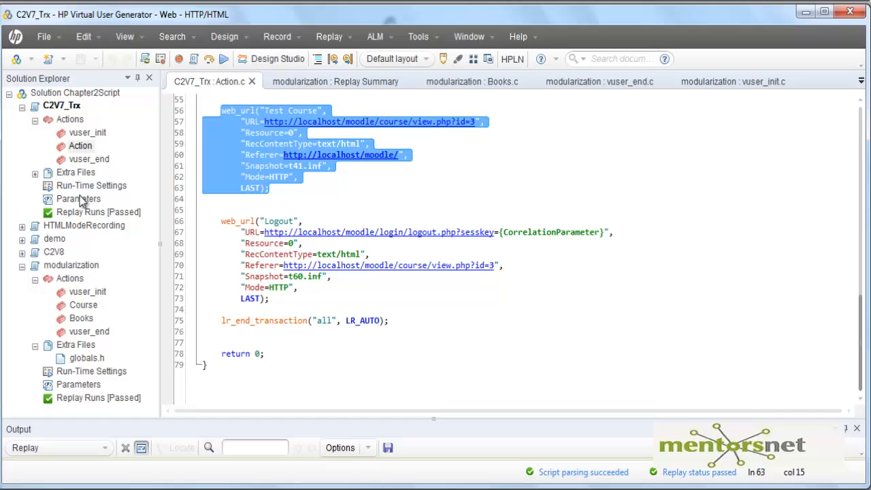
pyautogui.moveTo(84, 202)
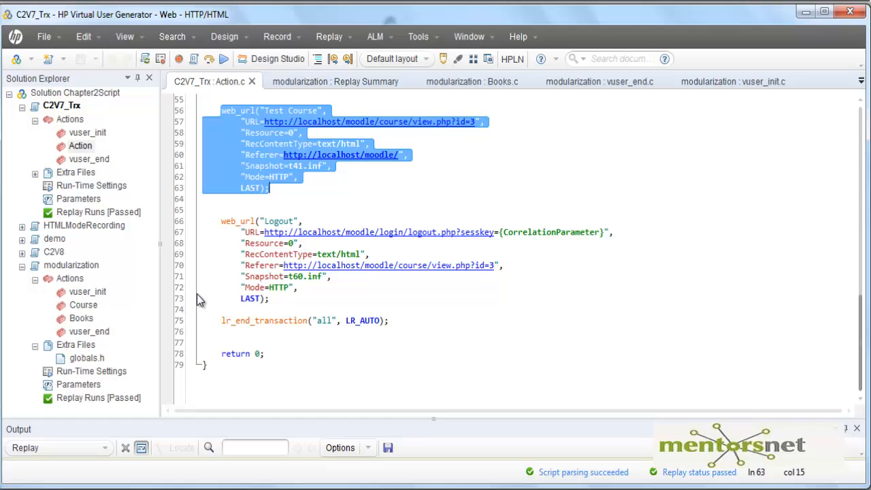
pyautogui.moveTo(101, 343)
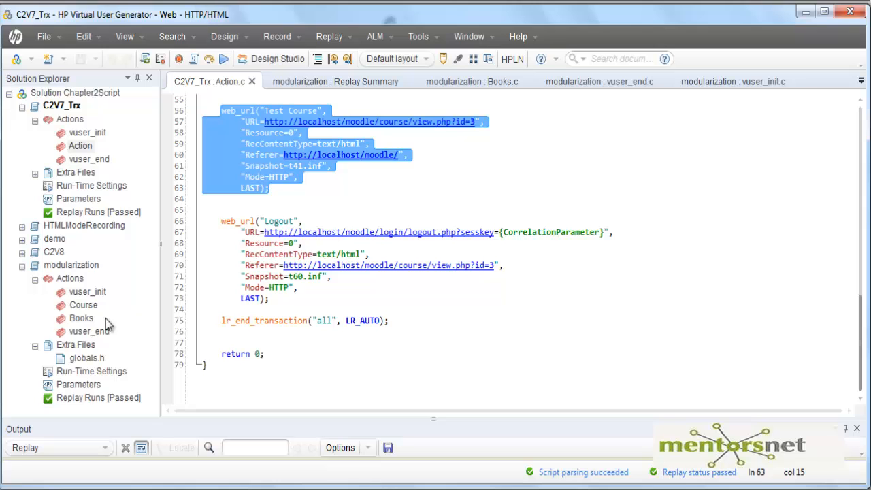
pyautogui.moveTo(87, 291)
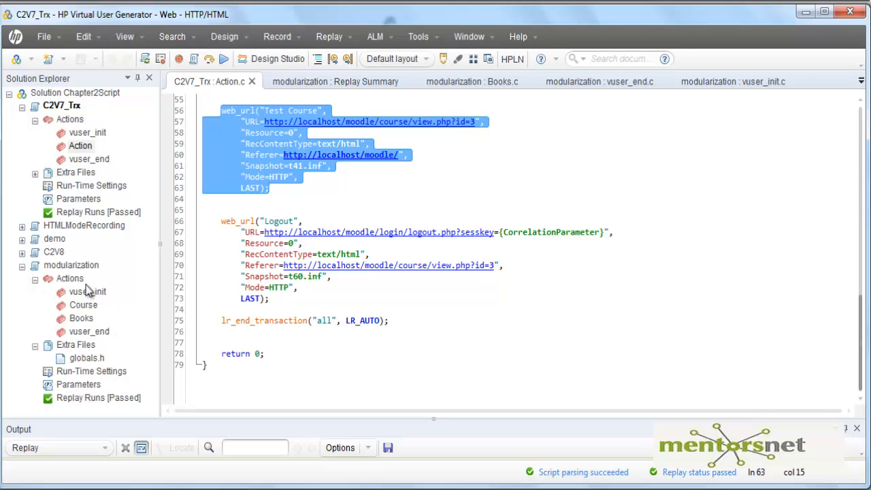
# Show modularization's Run Logic: Run x10 with Course at 20% and Books at 80%
pyautogui.click(69, 277)
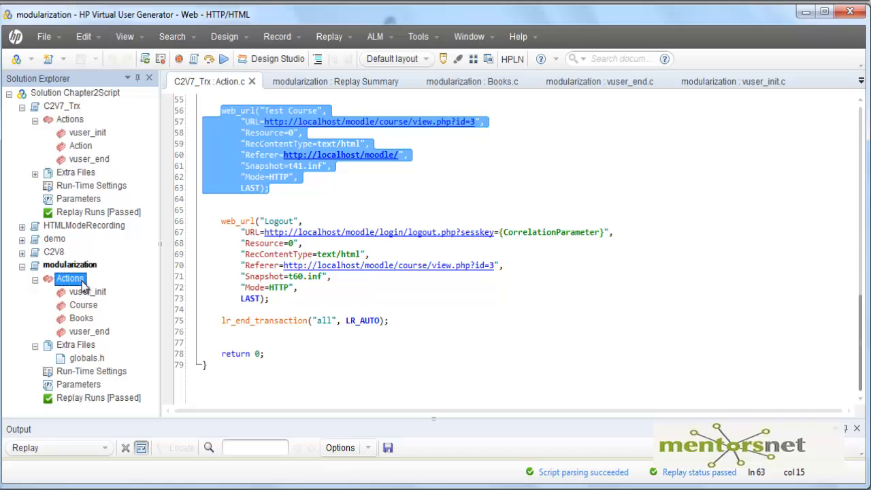
pyautogui.click(71, 264)
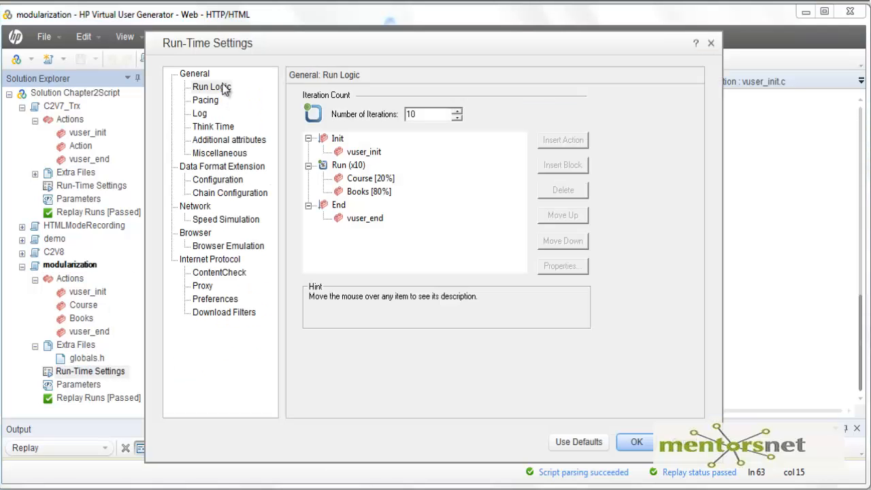
pyautogui.moveTo(218, 101)
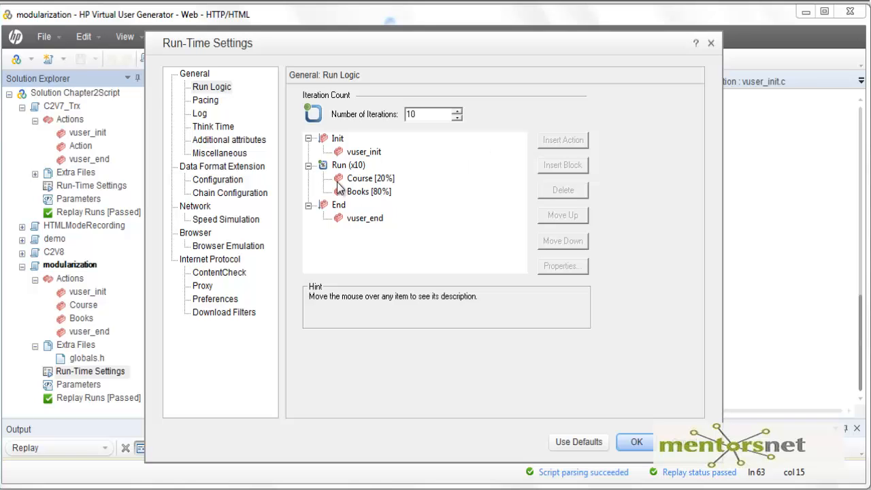
pyautogui.moveTo(366, 186)
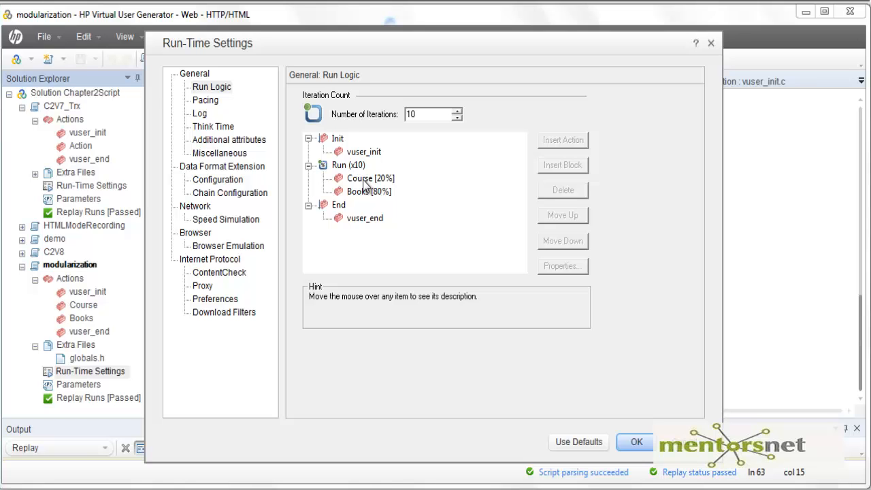
pyautogui.click(349, 165)
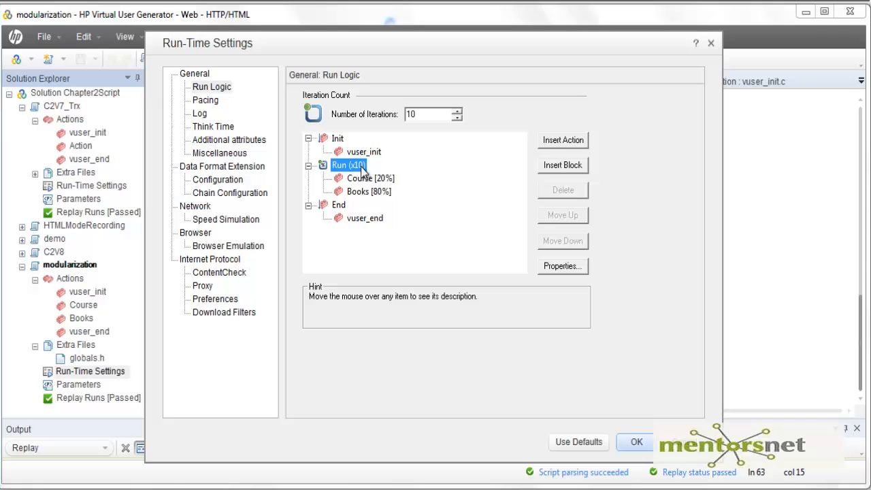
pyautogui.moveTo(357, 180)
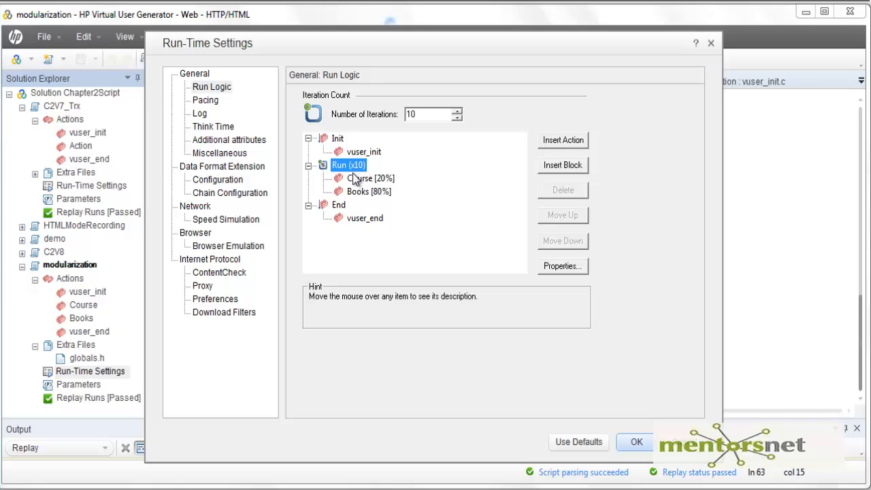
pyautogui.moveTo(379, 196)
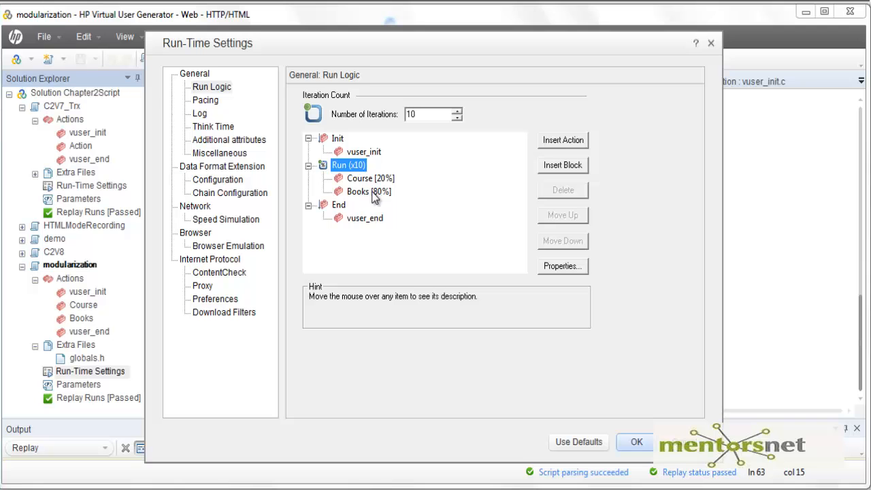
# Add Block0 and Block1 under Run and place the Course action inside Block0
pyautogui.click(562, 165)
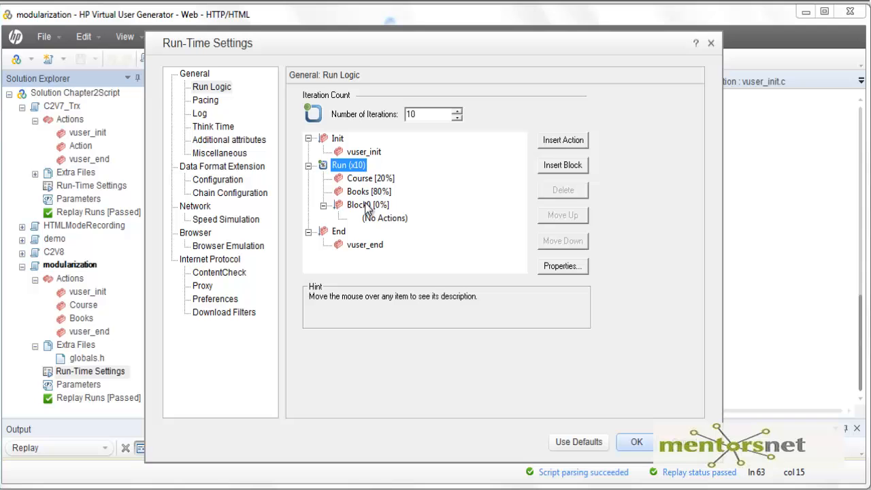
pyautogui.moveTo(570, 172)
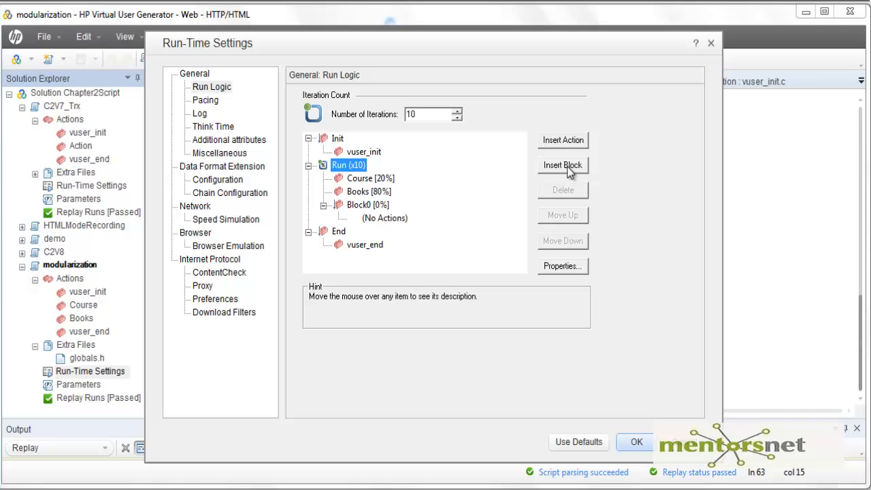
pyautogui.click(564, 164)
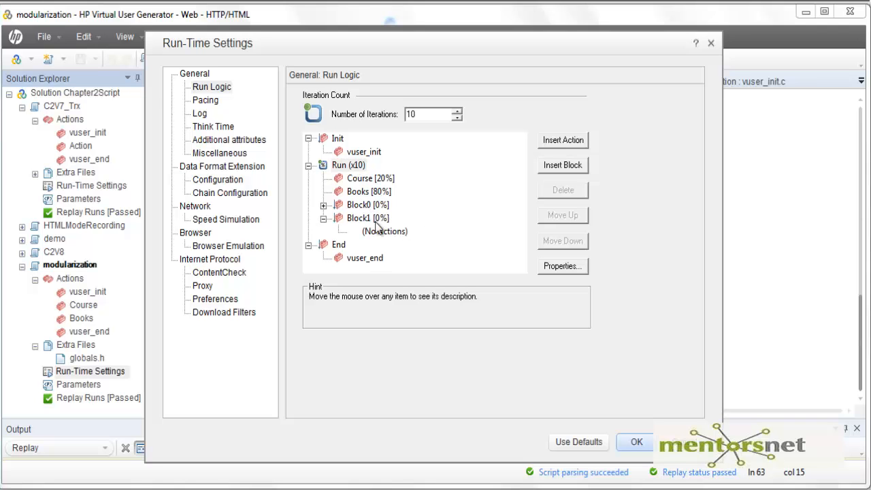
pyautogui.click(367, 204)
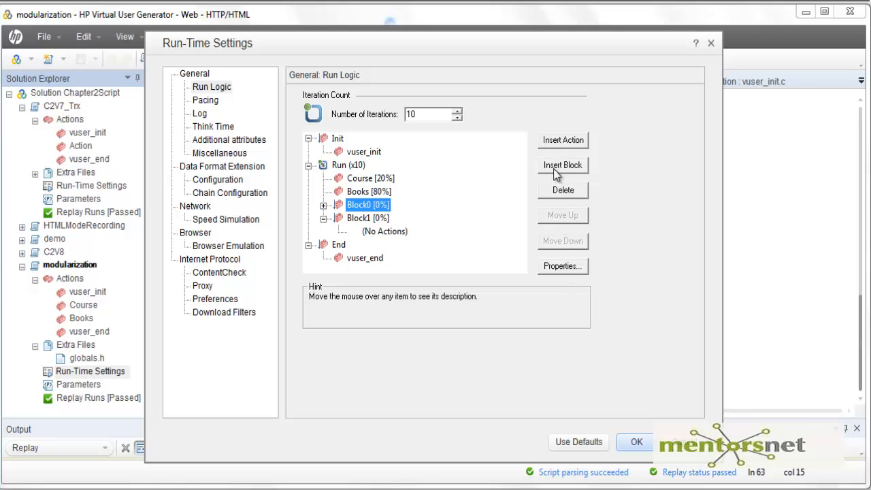
pyautogui.click(563, 141)
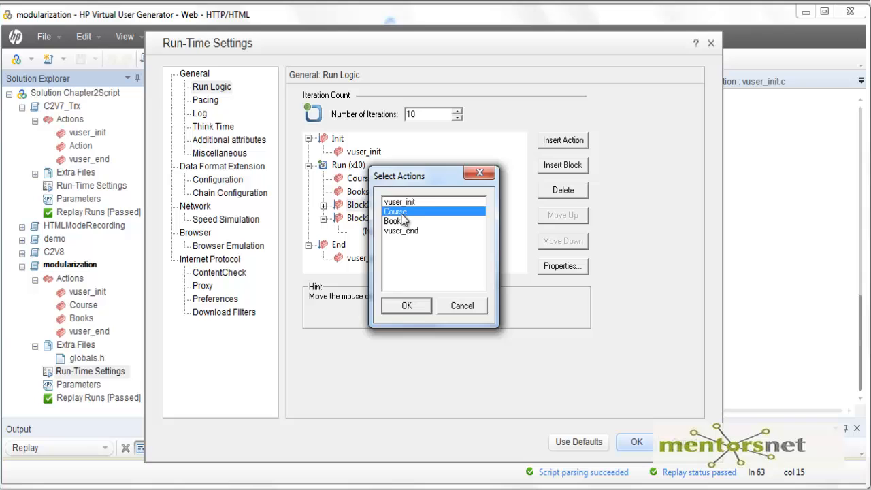
pyautogui.click(406, 305)
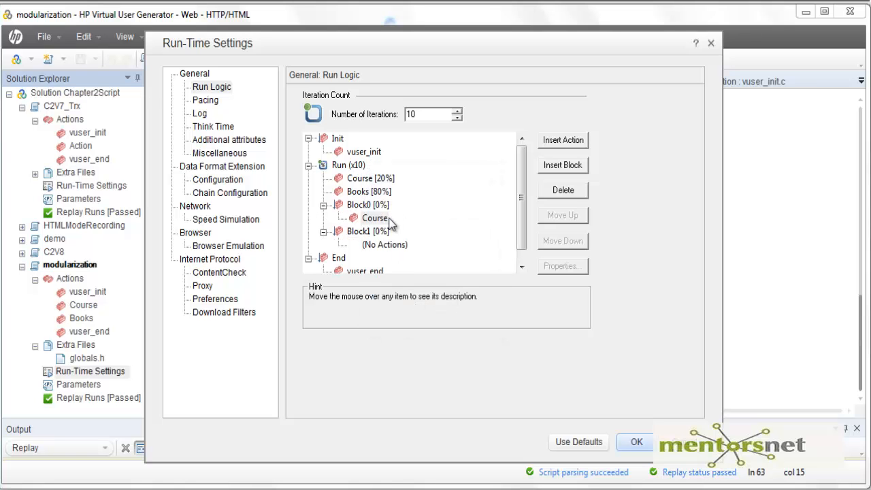
# Place the Books action inside Block1 and delete the standalone Course action from Run
pyautogui.click(368, 231)
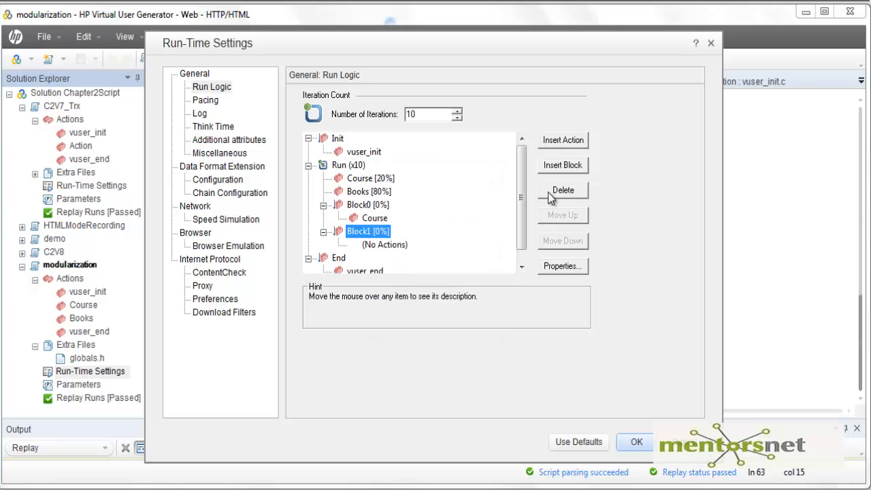
pyautogui.click(562, 139)
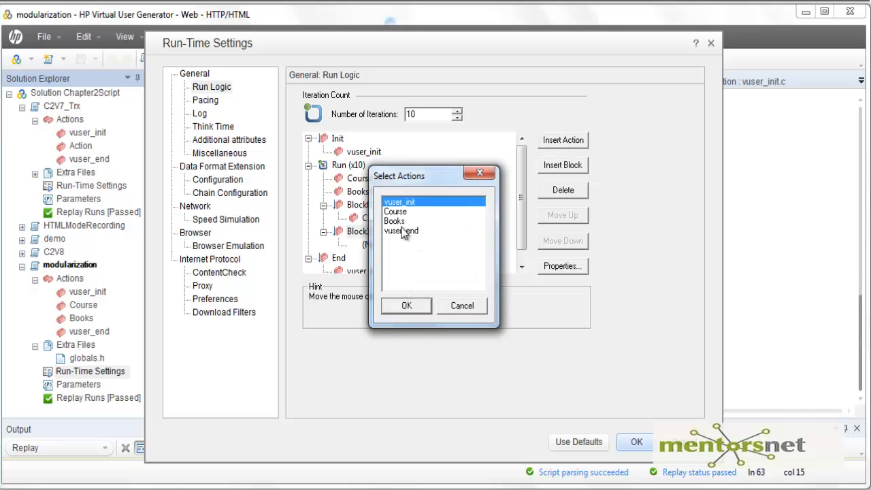
pyautogui.click(406, 305)
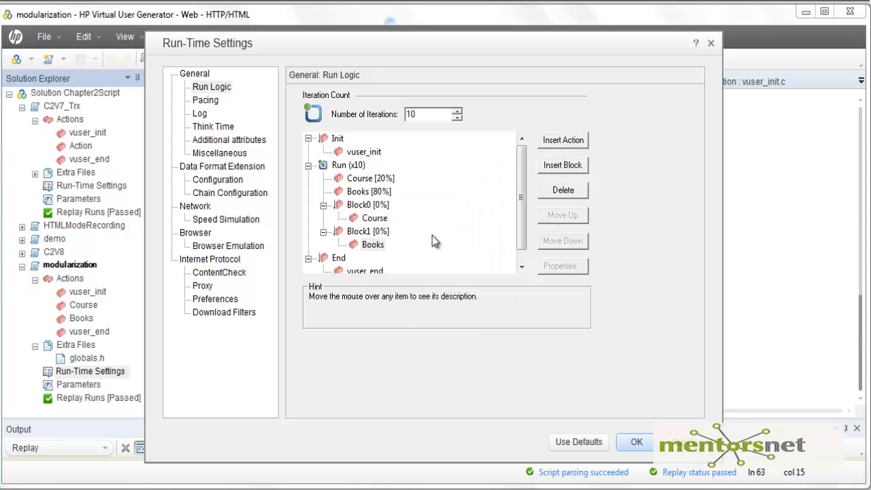
pyautogui.click(370, 178)
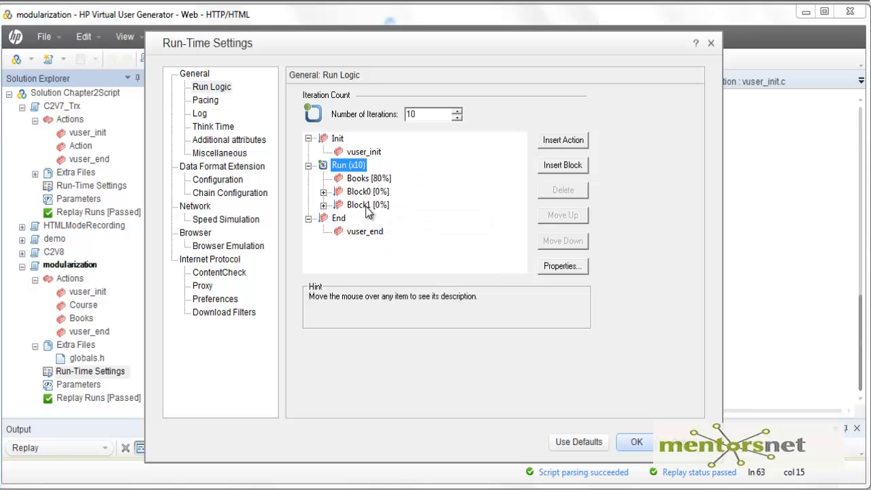
# Delete the standalone Books action, leaving only Block0 (Course) and Block1 (Books) in Run
pyautogui.rightClick(369, 177)
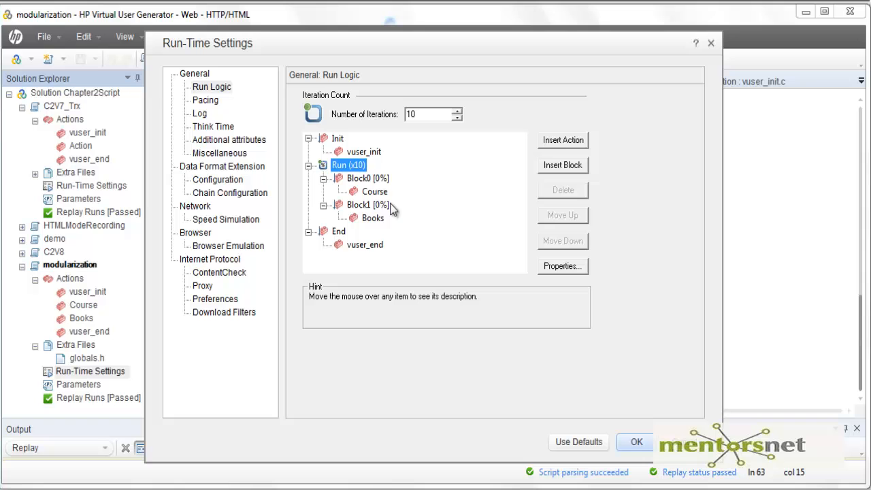
pyautogui.moveTo(365, 194)
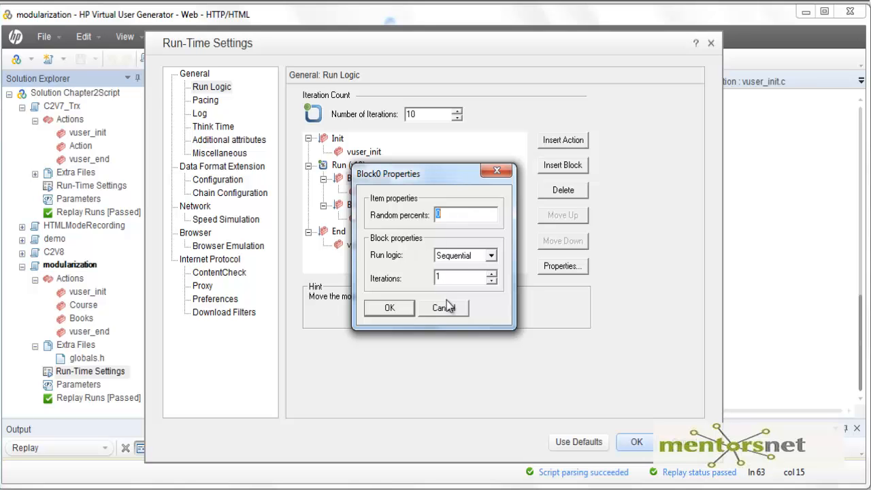
pyautogui.moveTo(447, 250)
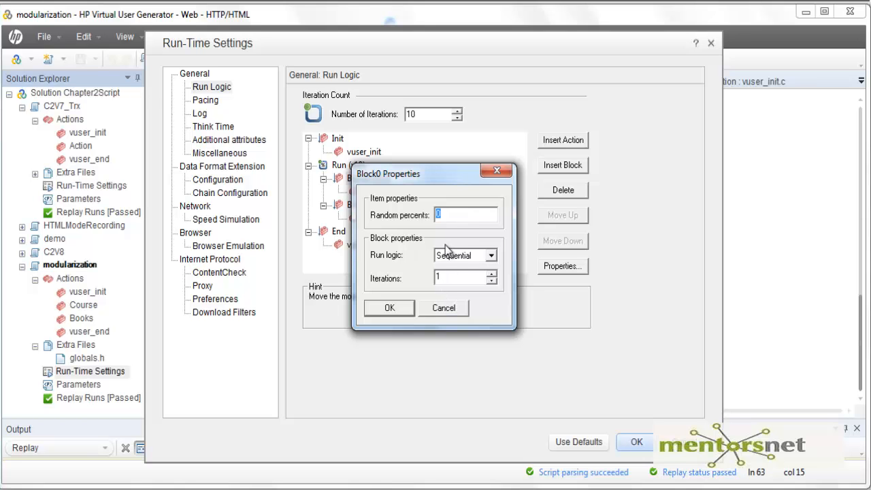
# Set Block0 to a random percent of 20 with 4 iterations
pyautogui.write('20')
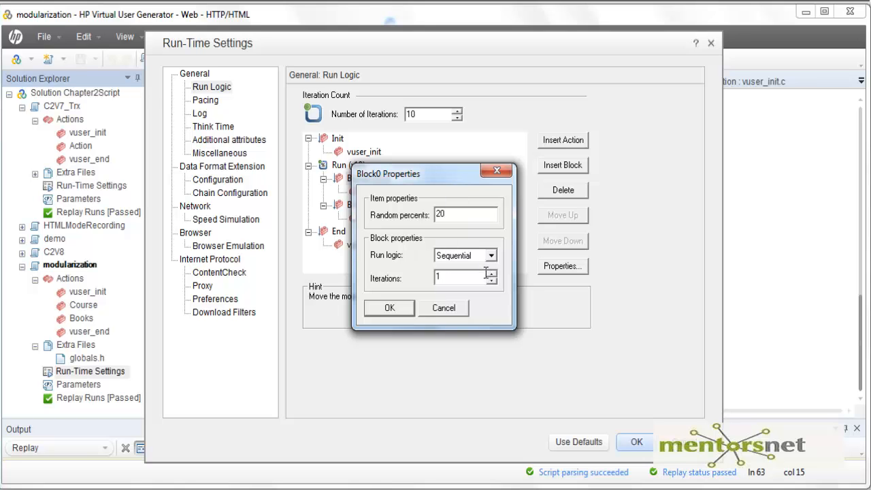
pyautogui.click(490, 273)
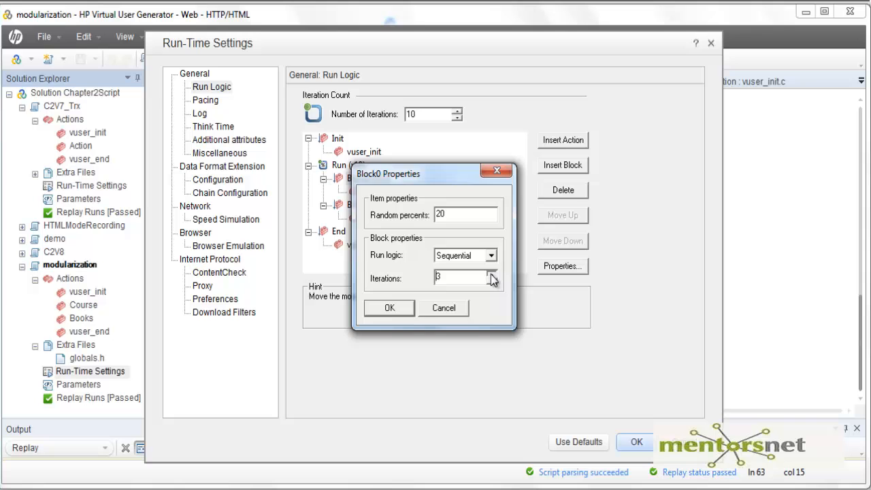
pyautogui.click(389, 307)
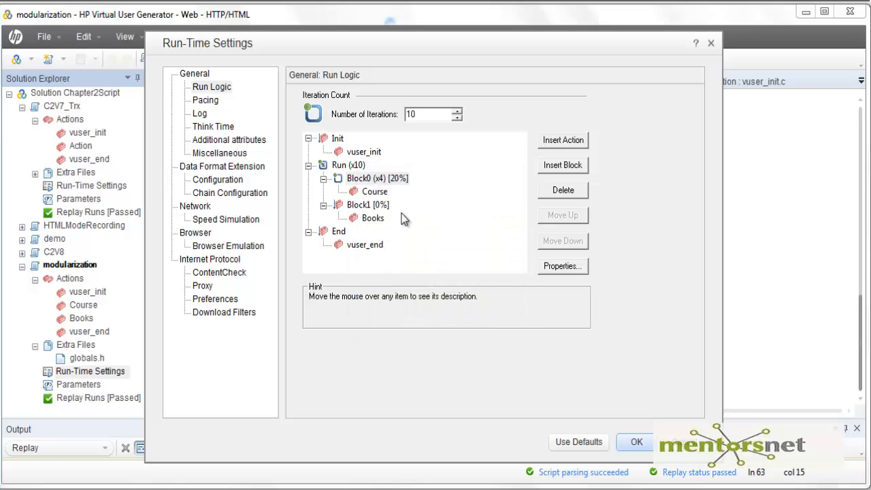
pyautogui.moveTo(401, 188)
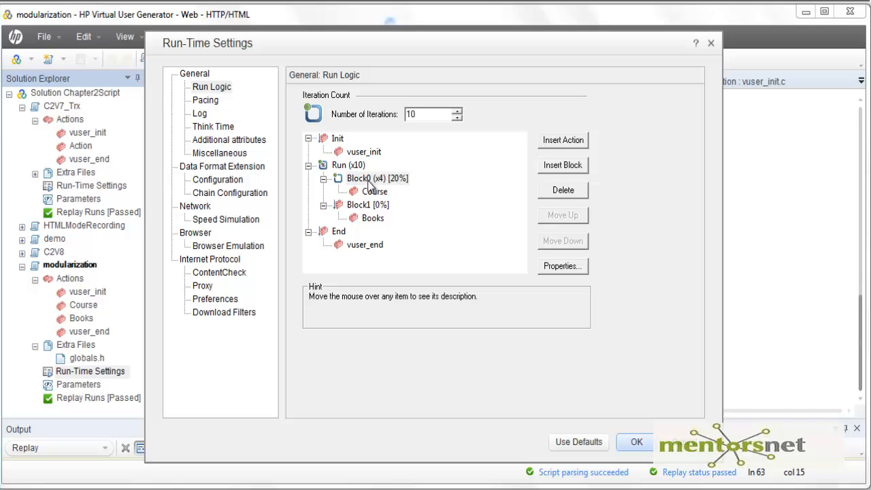
pyautogui.moveTo(379, 191)
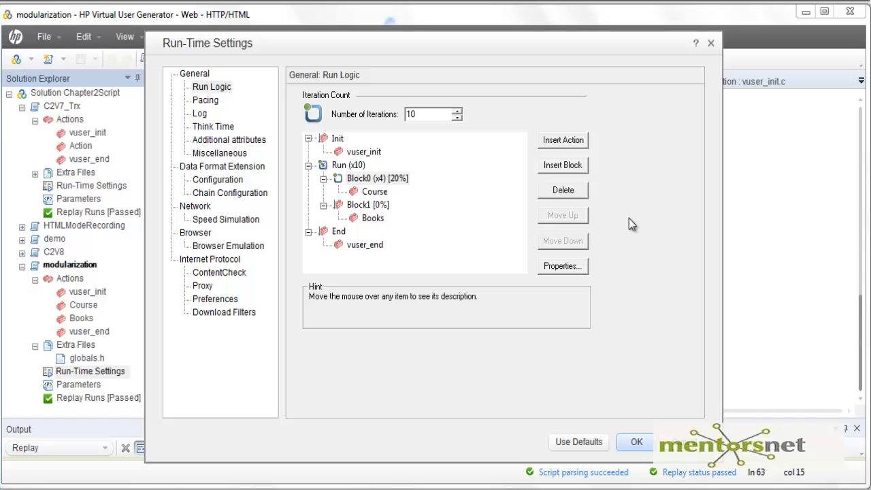
pyautogui.moveTo(529, 182)
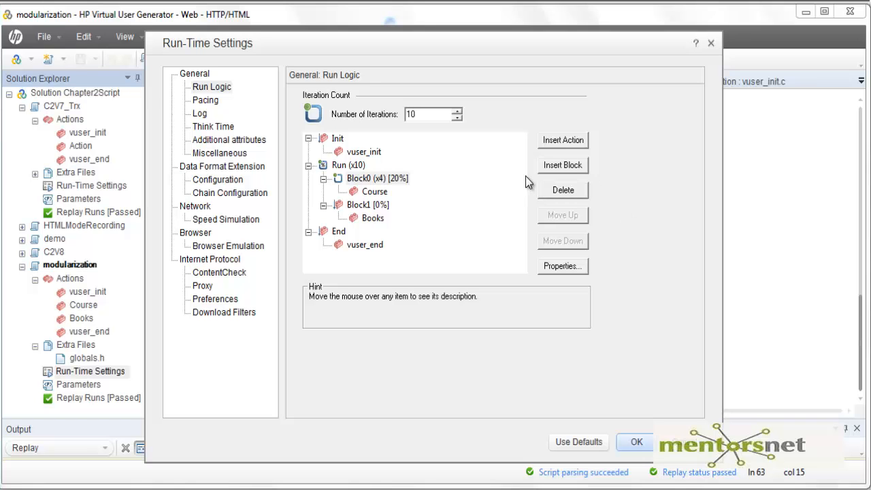
pyautogui.moveTo(360, 230)
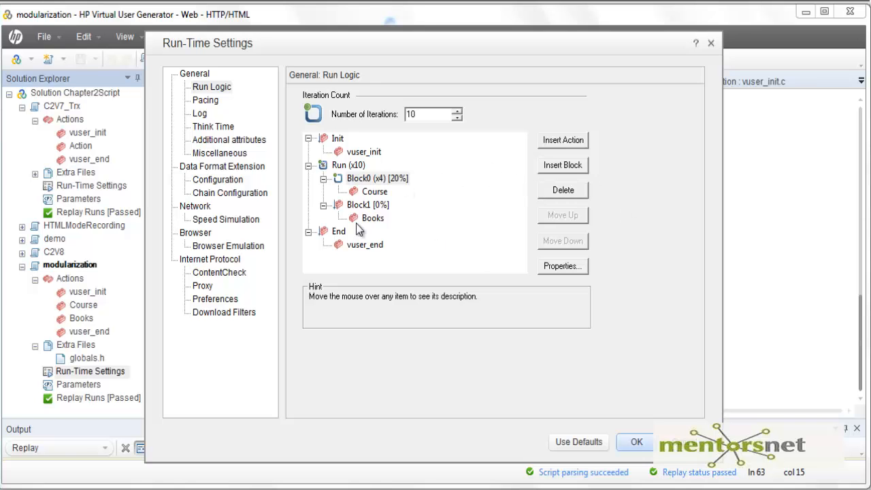
pyautogui.moveTo(371, 209)
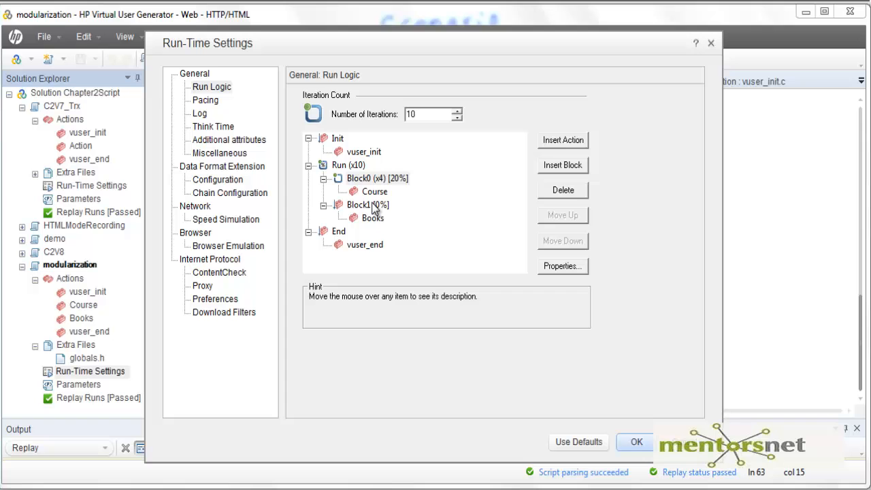
pyautogui.moveTo(360, 194)
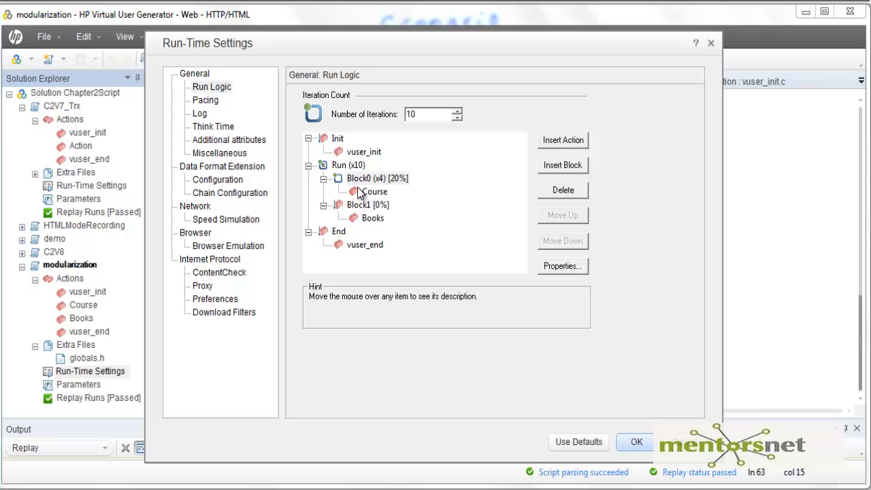